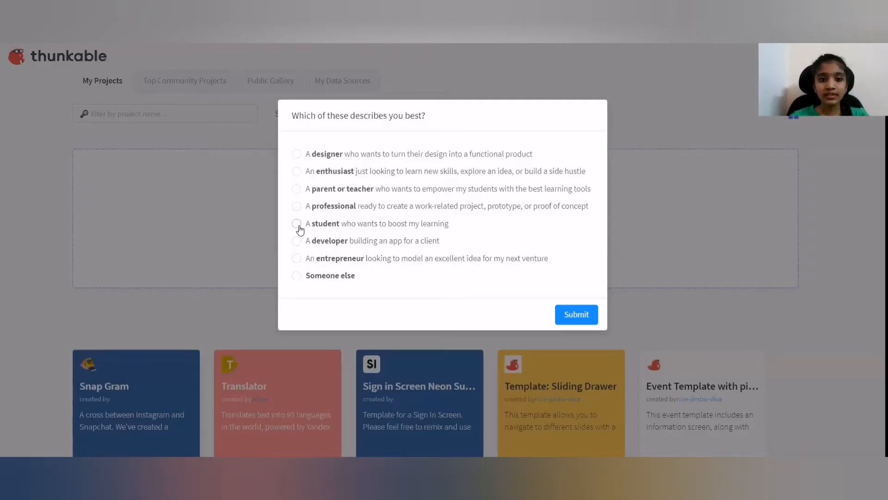
- Answer the profile question as a student and start building a new project
{"action": "left_click", "coordinate": [296, 223]}
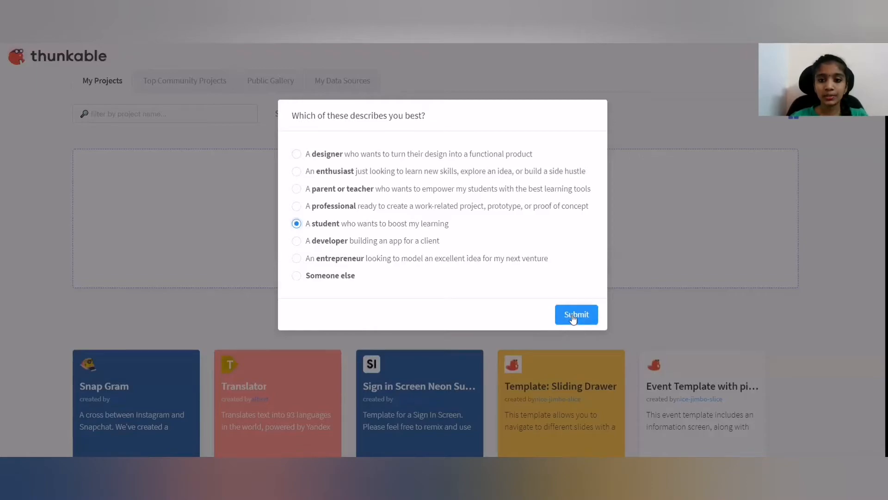
{"action": "left_click", "coordinate": [575, 314]}
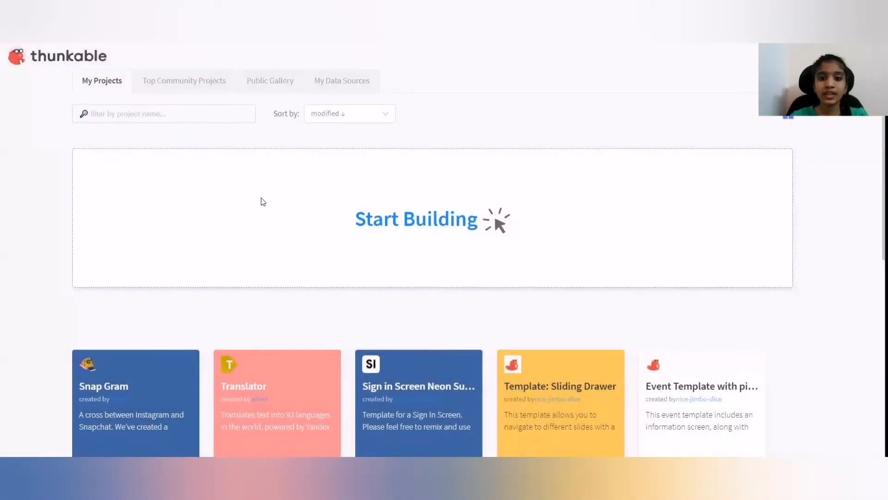
{"action": "left_click", "coordinate": [415, 218]}
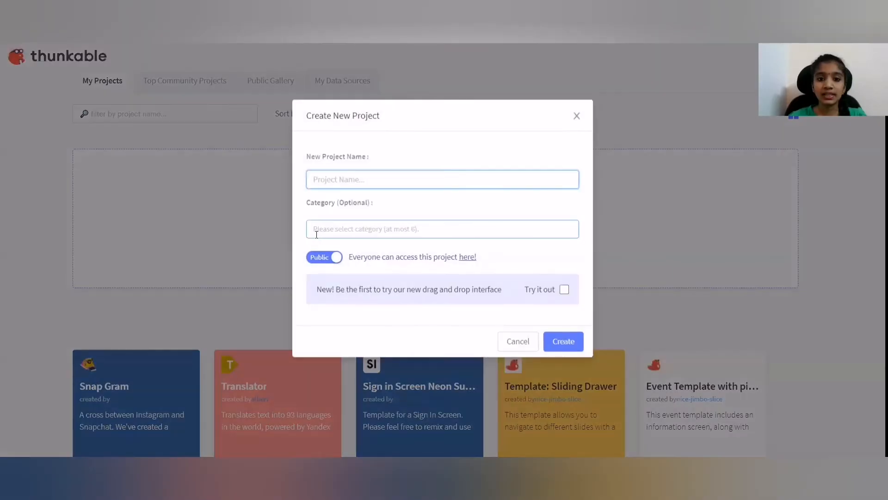
- Name the new project 'maze'
{"action": "left_click", "coordinate": [442, 179]}
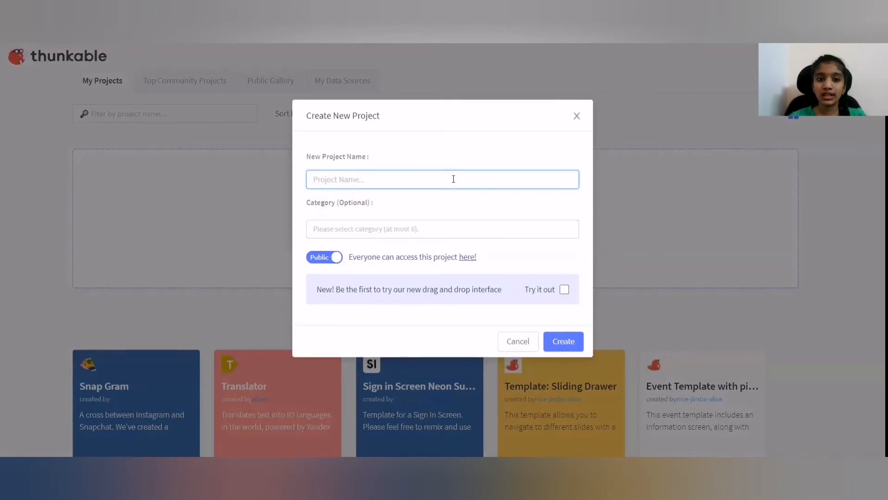
{"action": "type", "text": "ma"}
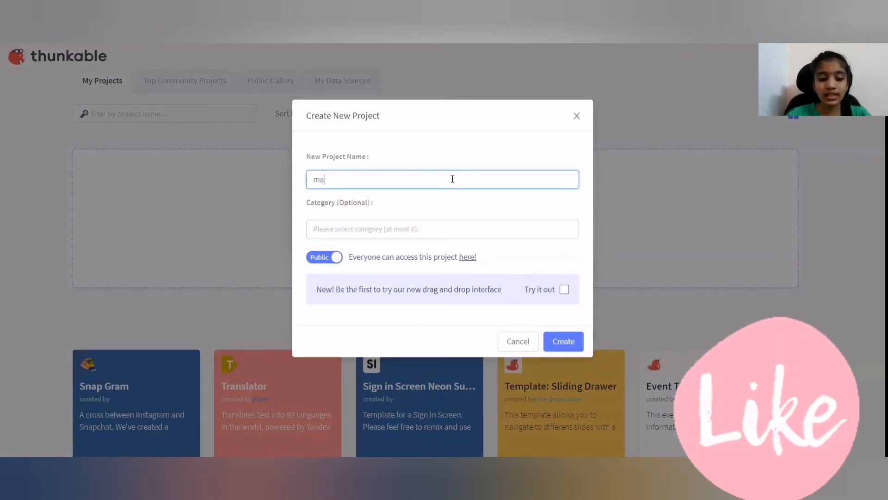
{"action": "type", "text": "ze"}
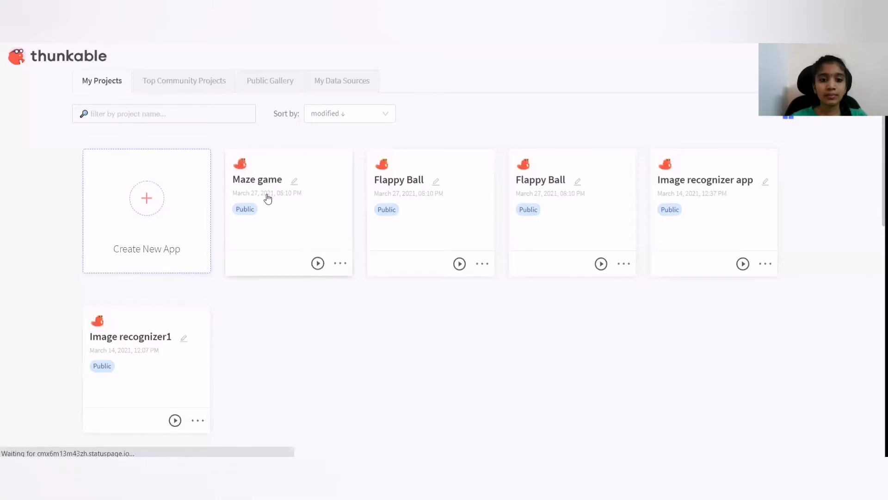
- Open the Maze game project to show its stage with wall maze and orange ball
{"action": "left_click", "coordinate": [257, 179]}
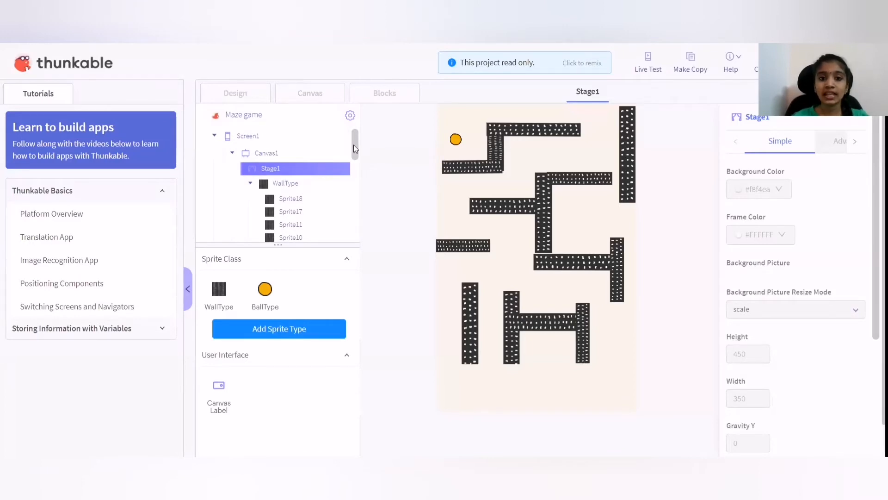
{"action": "scroll", "scroll_direction": "down", "scroll_amount": 3}
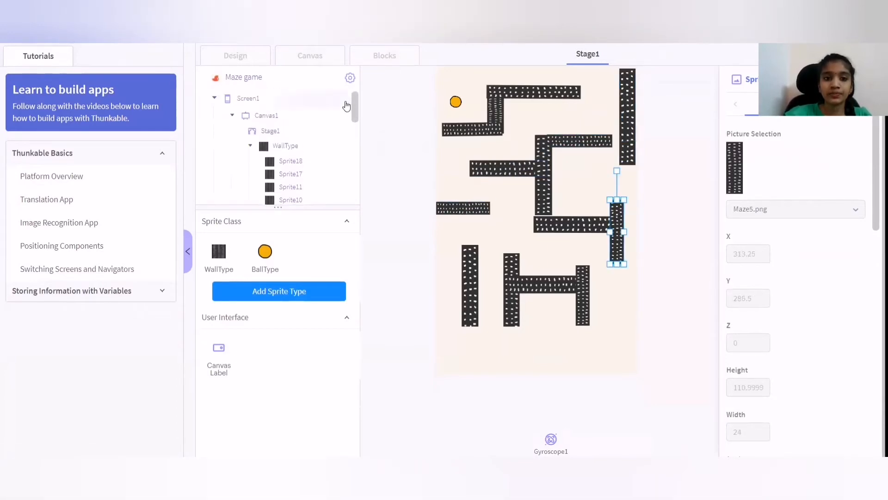
- Review the WallType, BallType and ball sprite properties in the component tree
{"action": "left_click", "coordinate": [286, 97]}
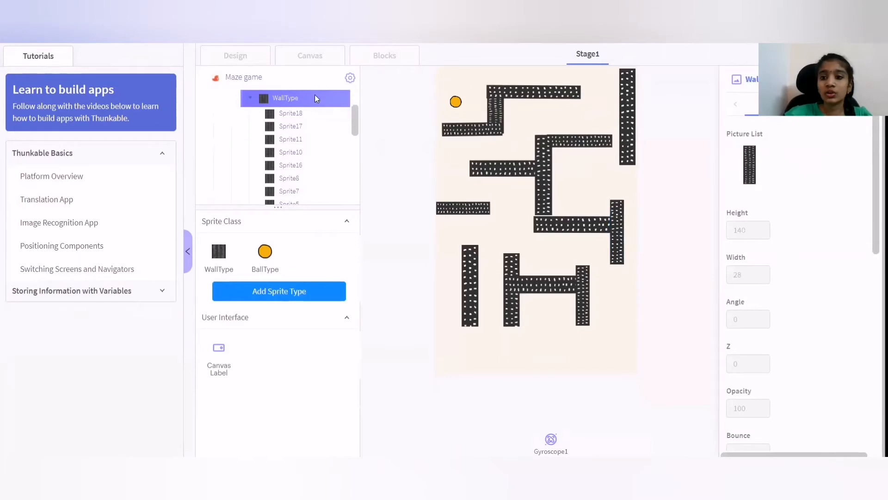
{"action": "mouse_move", "coordinate": [294, 102]}
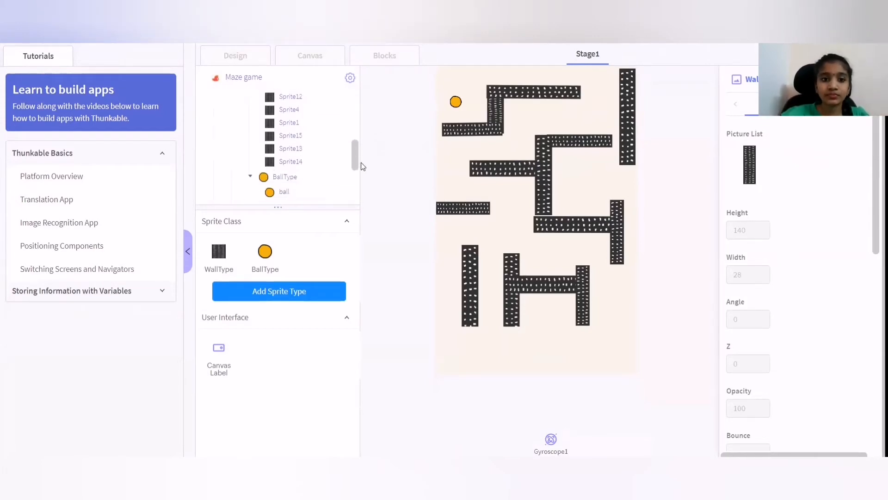
{"action": "left_click", "coordinate": [284, 98]}
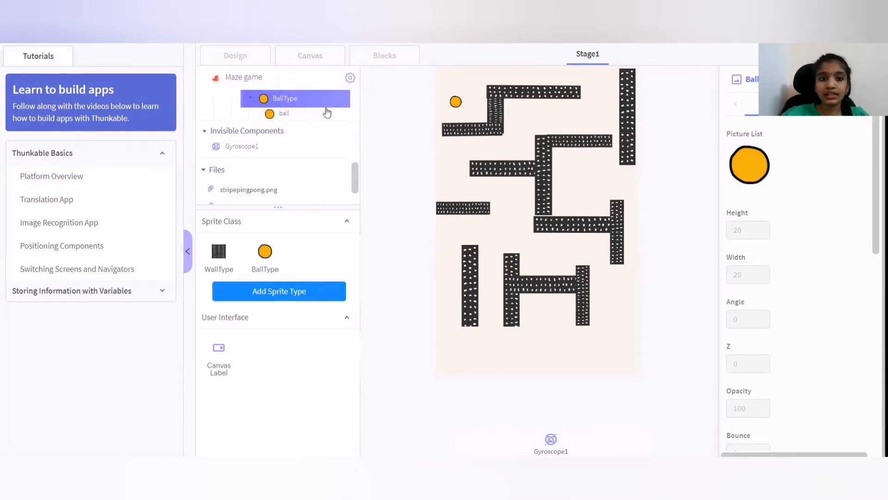
{"action": "left_click", "coordinate": [284, 112]}
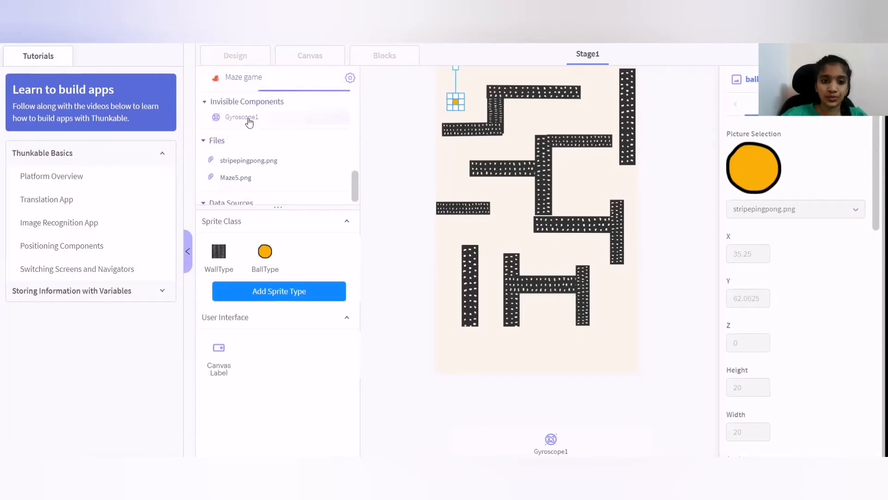
{"action": "mouse_move", "coordinate": [355, 137]}
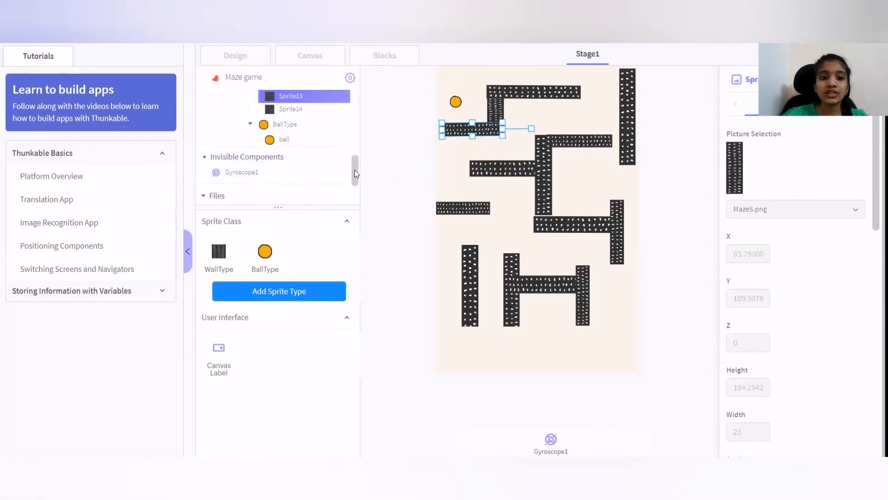
{"action": "scroll", "scroll_direction": "down", "scroll_amount": 3}
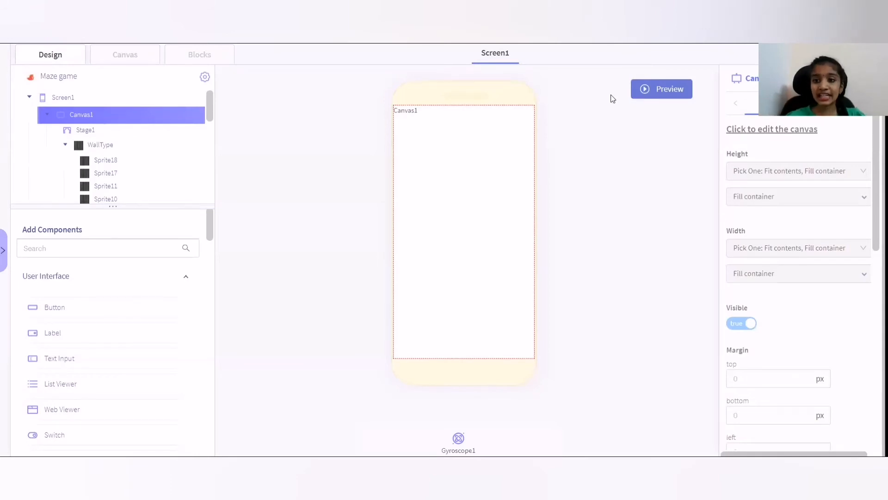
{"action": "mouse_move", "coordinate": [117, 171]}
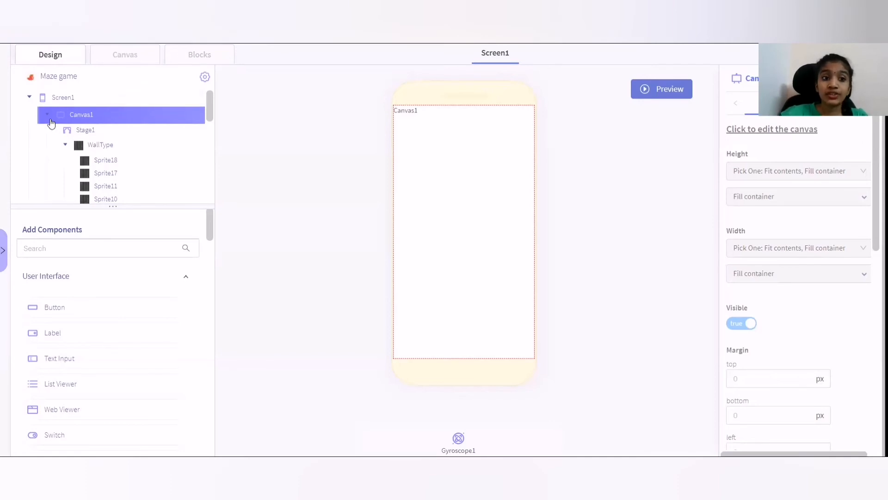
{"action": "mouse_move", "coordinate": [123, 115]}
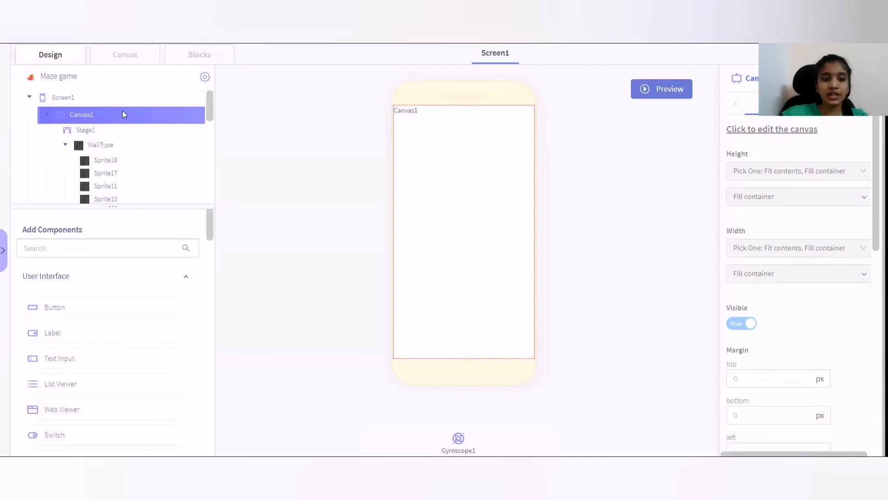
{"action": "scroll", "scroll_direction": "down", "scroll_amount": 3}
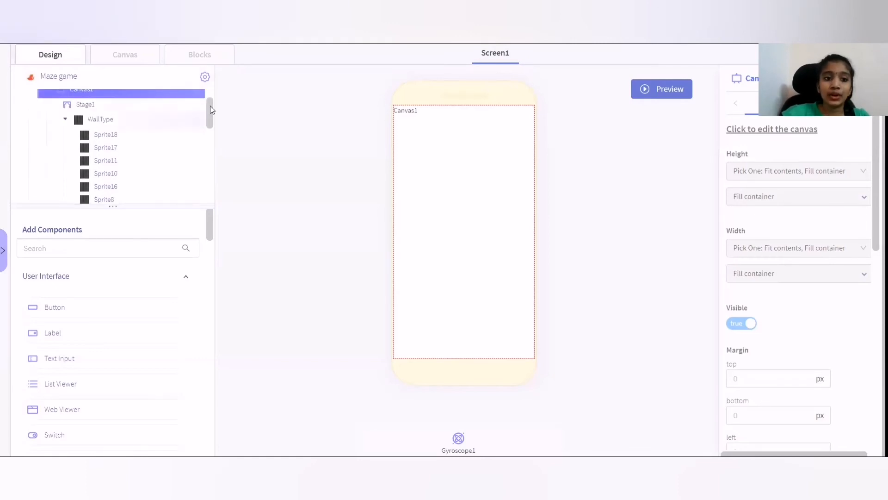
{"action": "scroll", "scroll_direction": "down", "scroll_amount": 3}
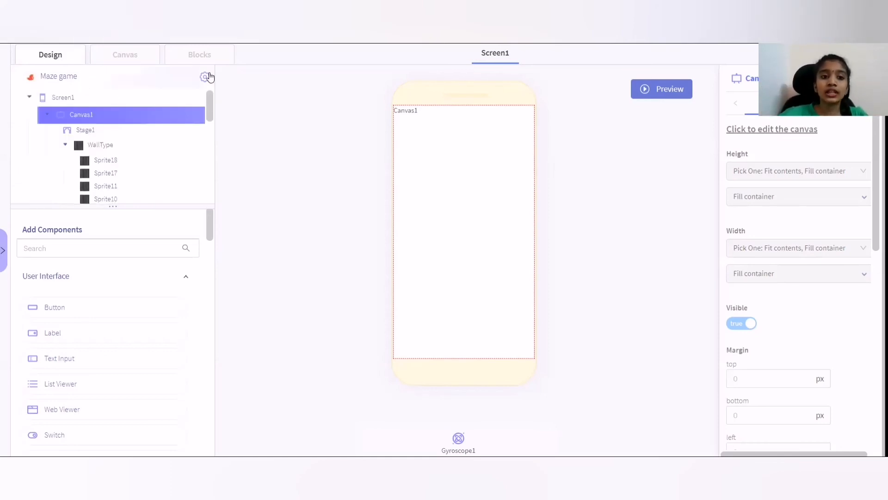
{"action": "scroll", "scroll_direction": "down", "scroll_amount": 3}
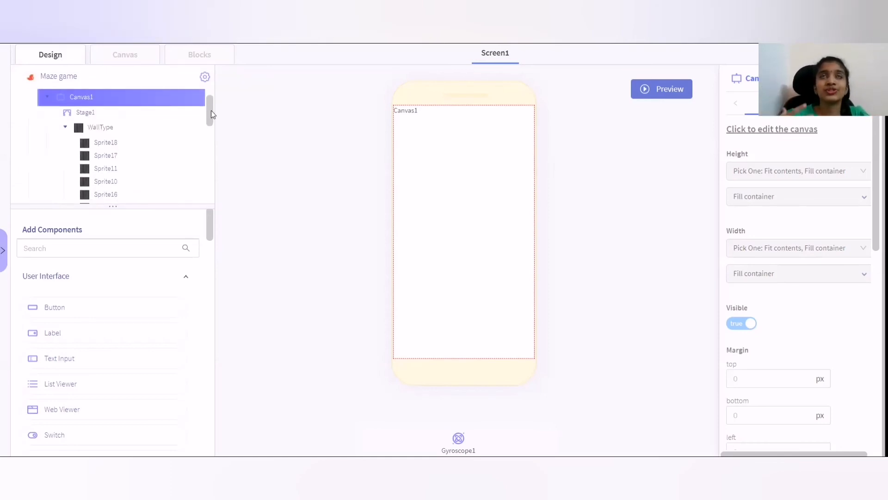